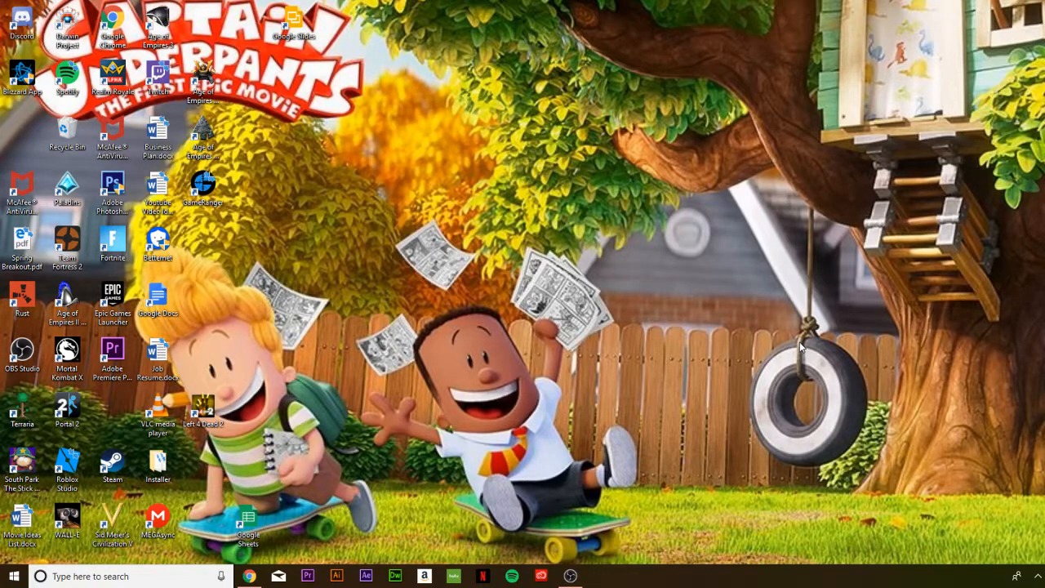
pyautogui.moveTo(764, 330)
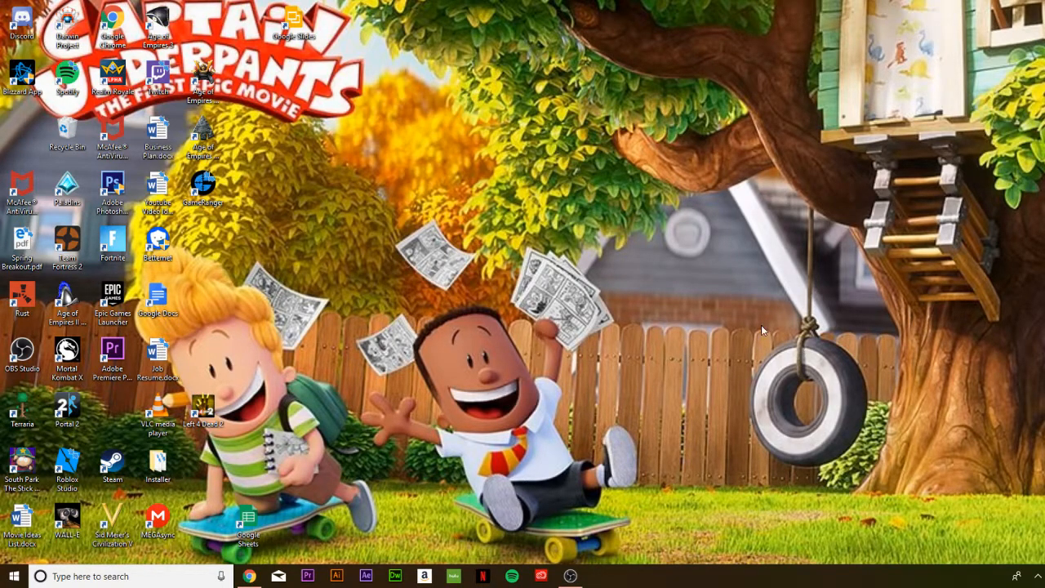
pyautogui.moveTo(3, 69)
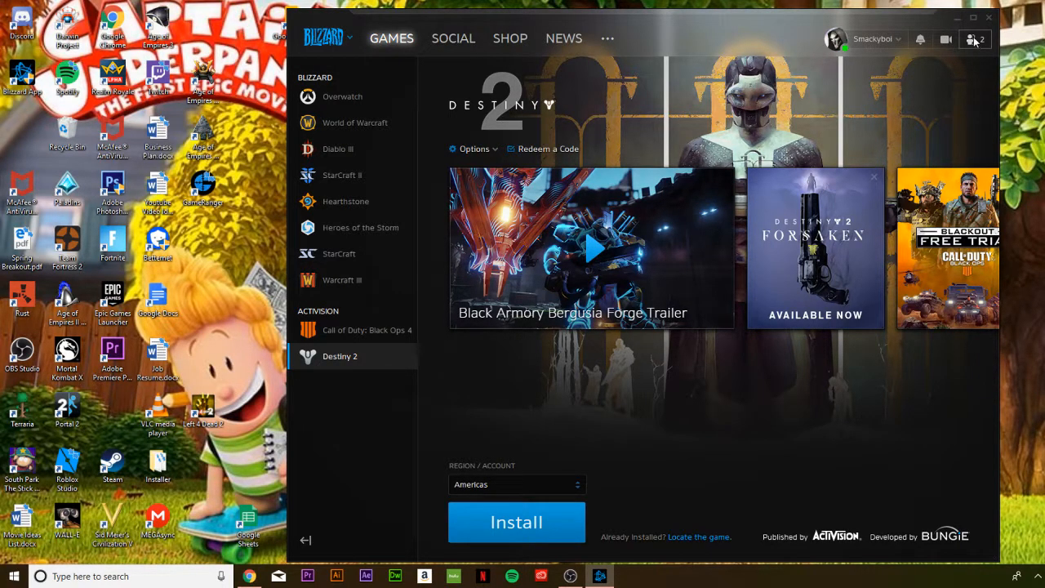
# - Show the friends list next to the Destiny 2 game page
pyautogui.click(971, 39)
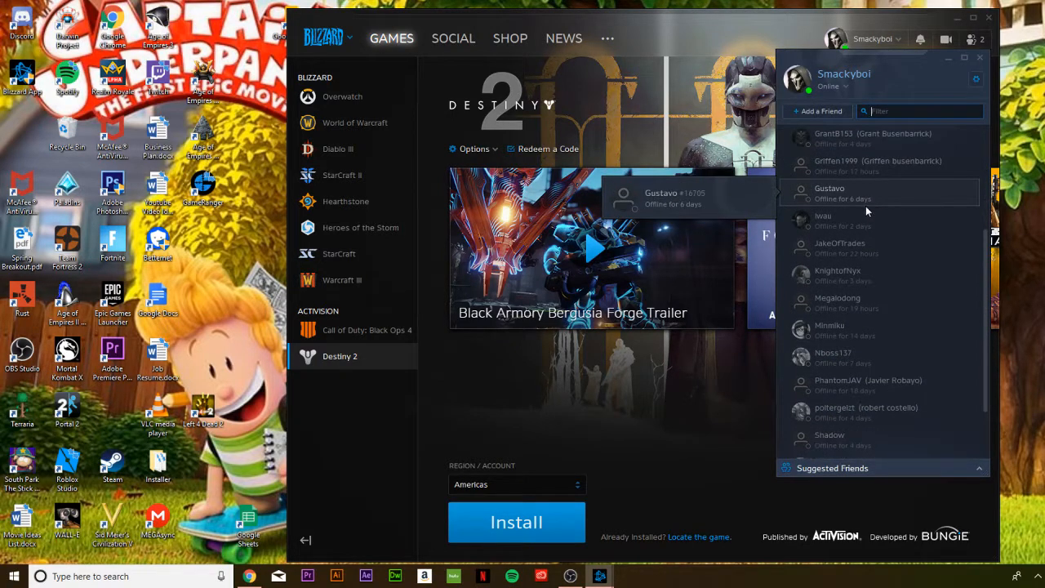
# - Scroll the friends list down until Megalodong appears among the offline contacts
pyautogui.scroll(-3)
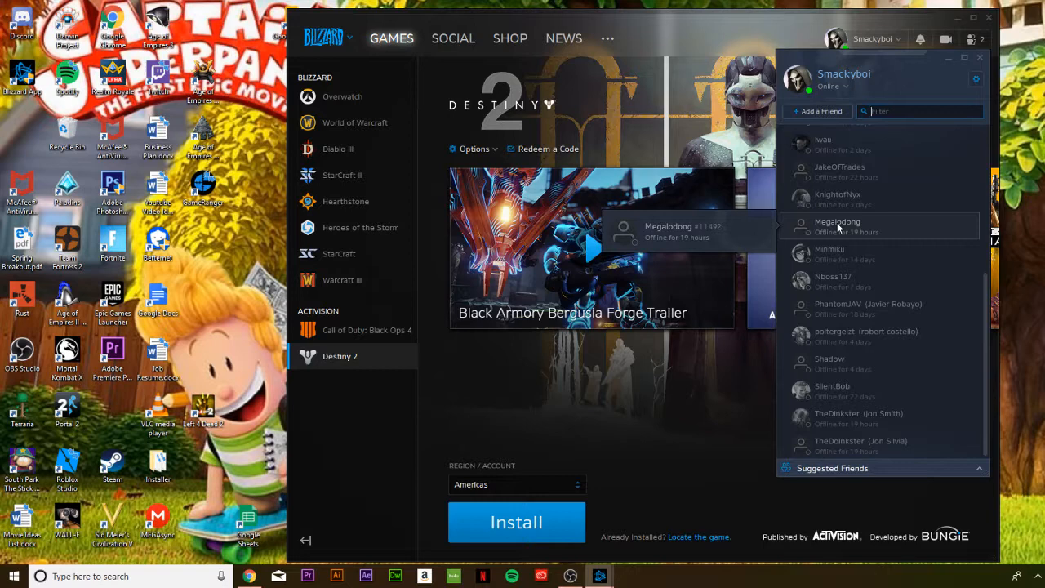
# - Bring up Megalodong's friend options to choose Add to Favorites
pyautogui.rightClick(836, 225)
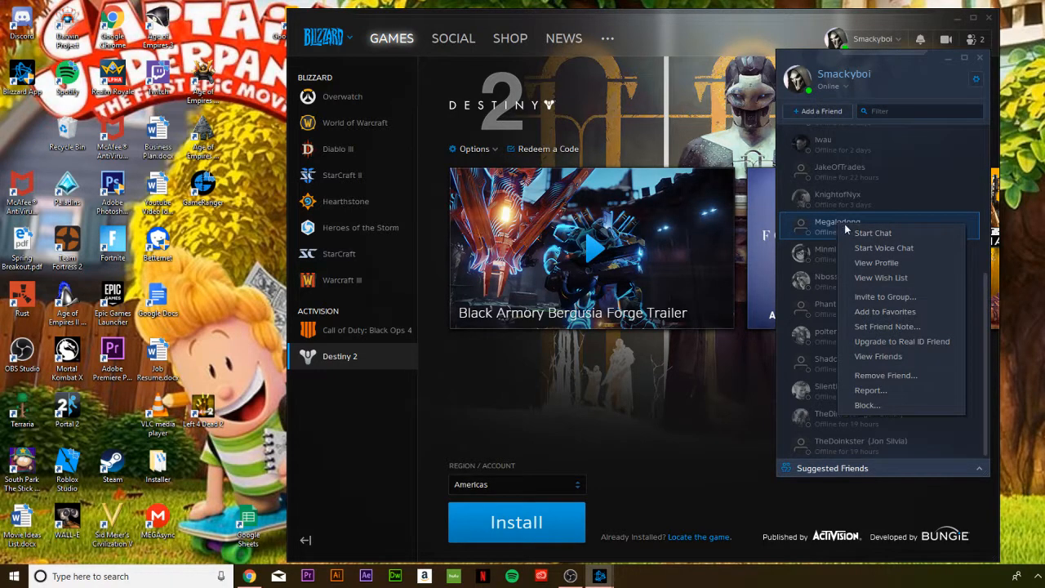
pyautogui.moveTo(872, 253)
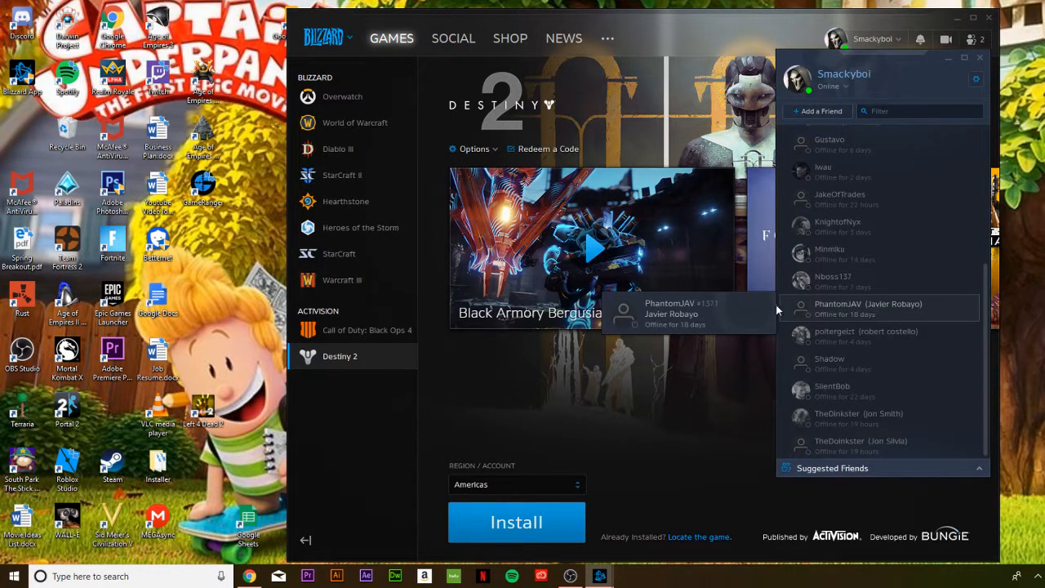
pyautogui.moveTo(846, 227)
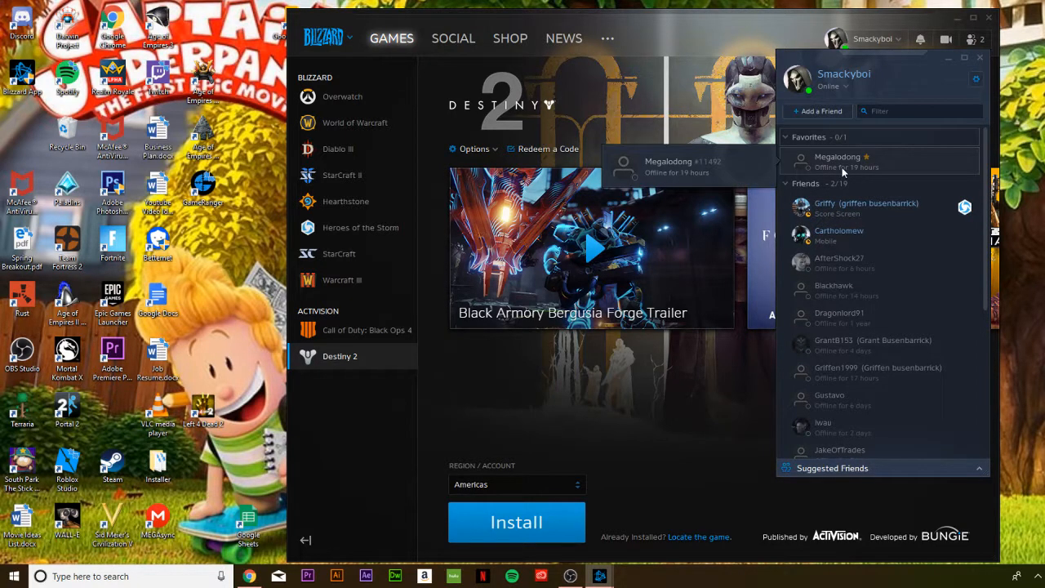
pyautogui.moveTo(846, 166)
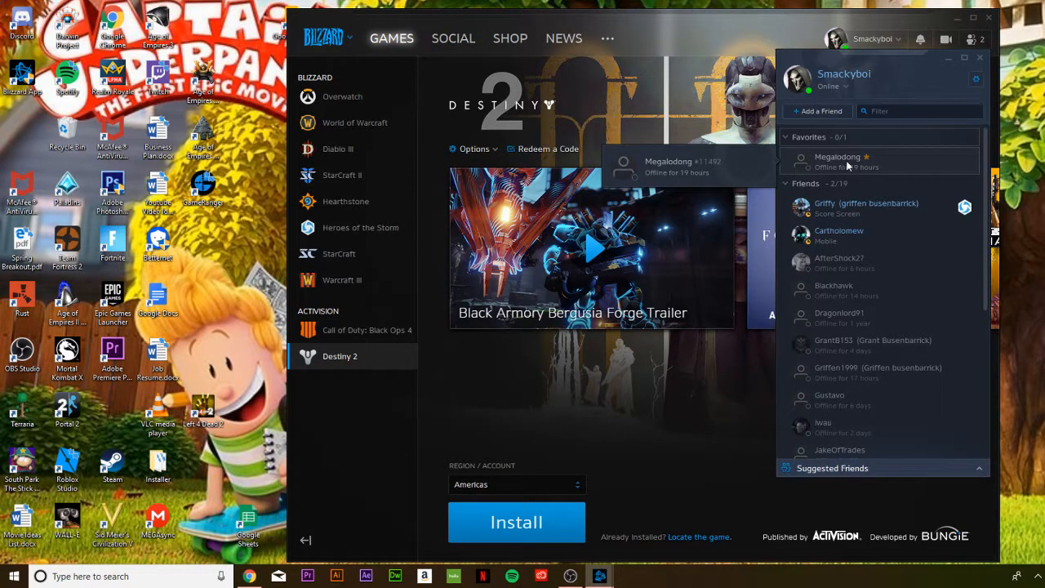